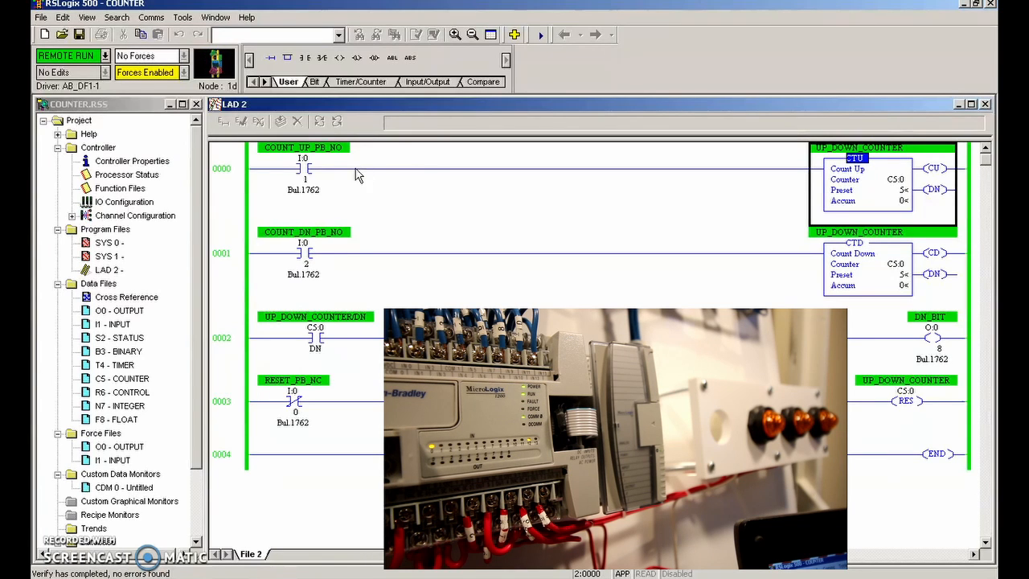
{"action": "mouse_move", "coordinate": [860, 193]}
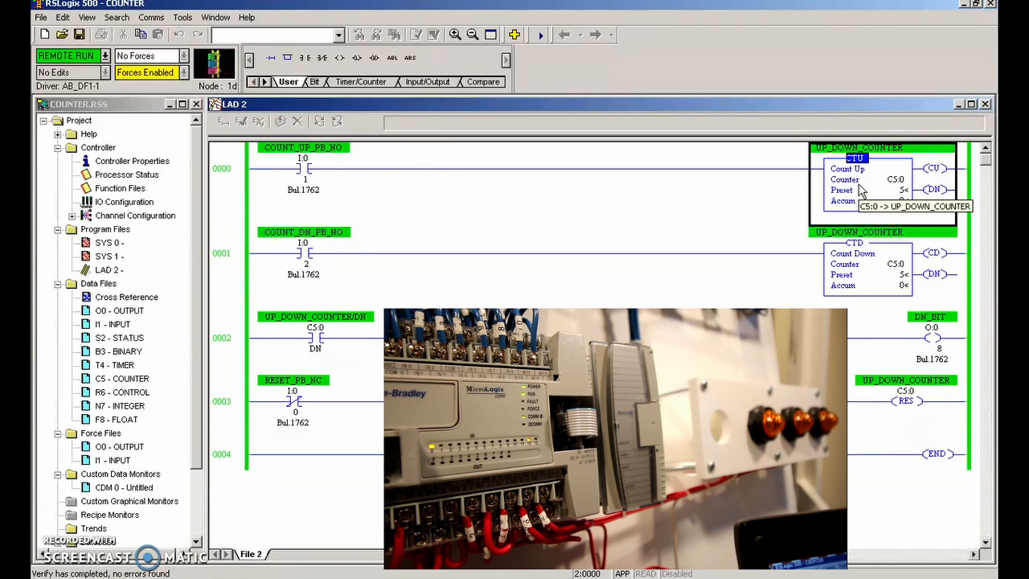
{"action": "mouse_move", "coordinate": [898, 190]}
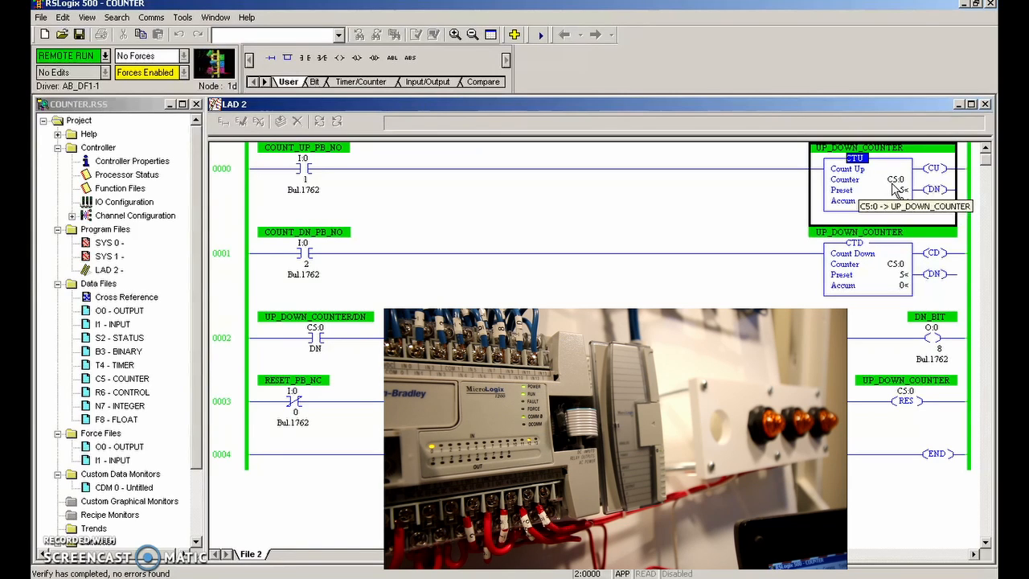
{"action": "mouse_move", "coordinate": [895, 272]}
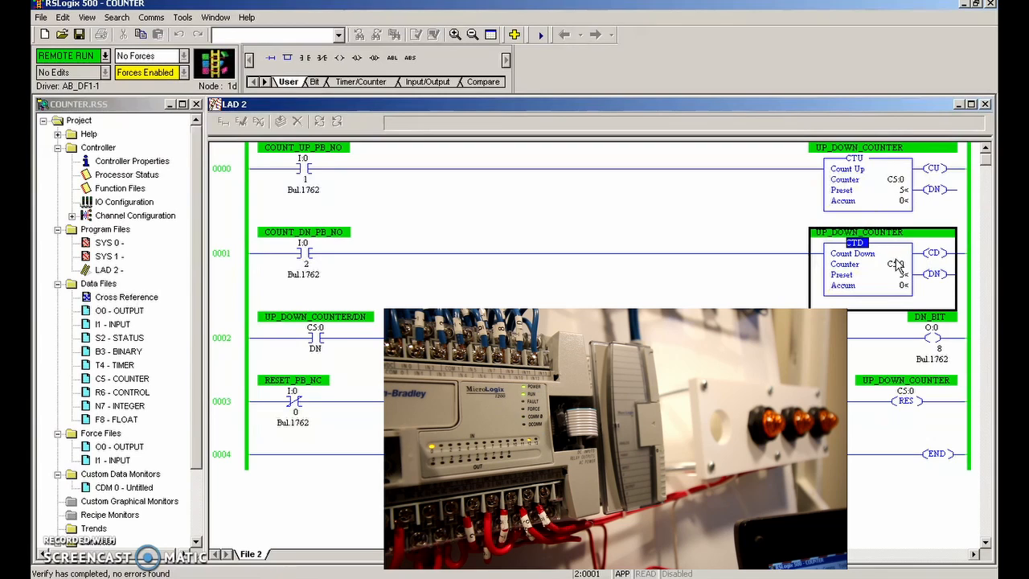
{"action": "mouse_move", "coordinate": [881, 267]}
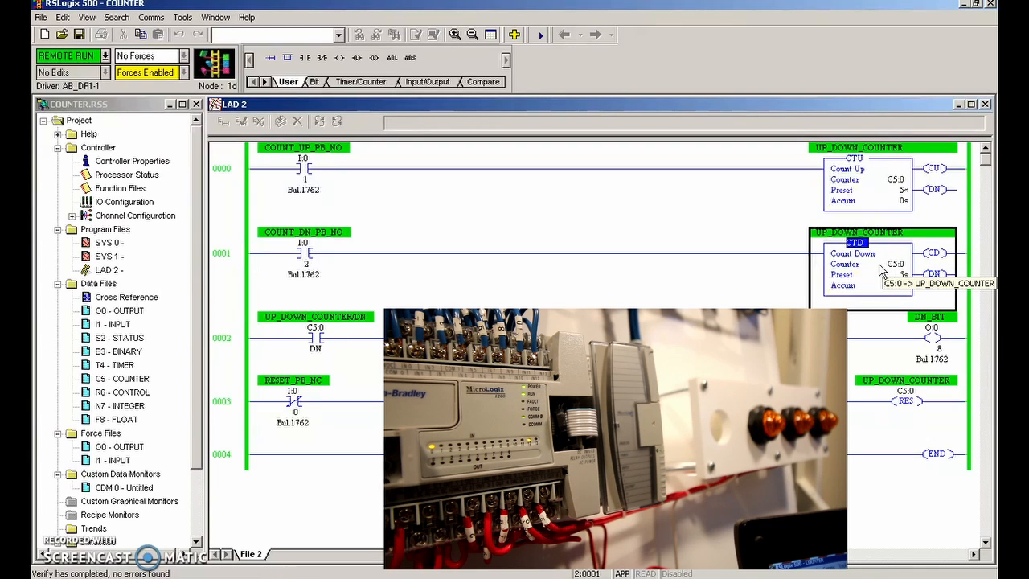
{"action": "mouse_move", "coordinate": [719, 264]}
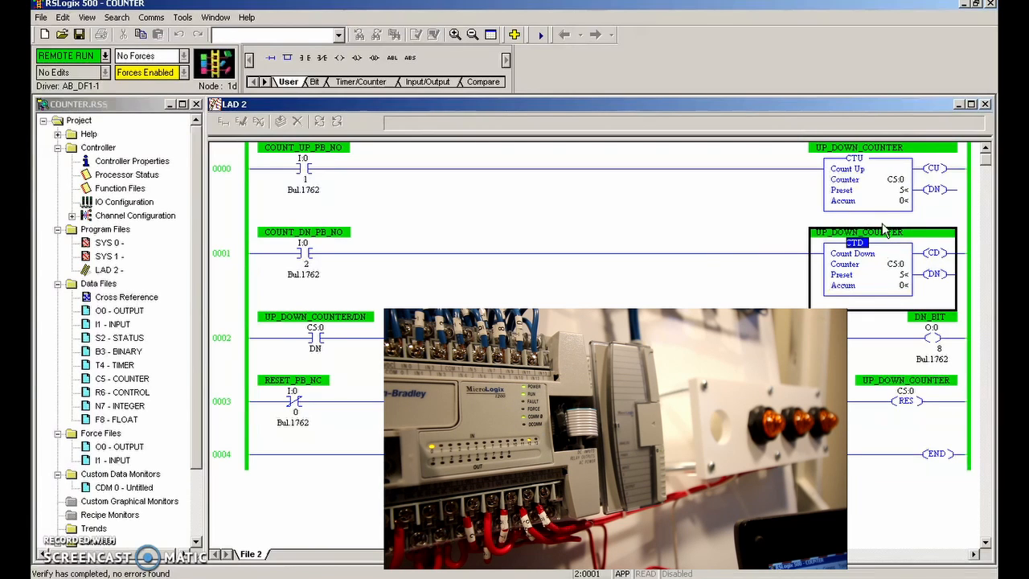
{"action": "mouse_move", "coordinate": [872, 256]}
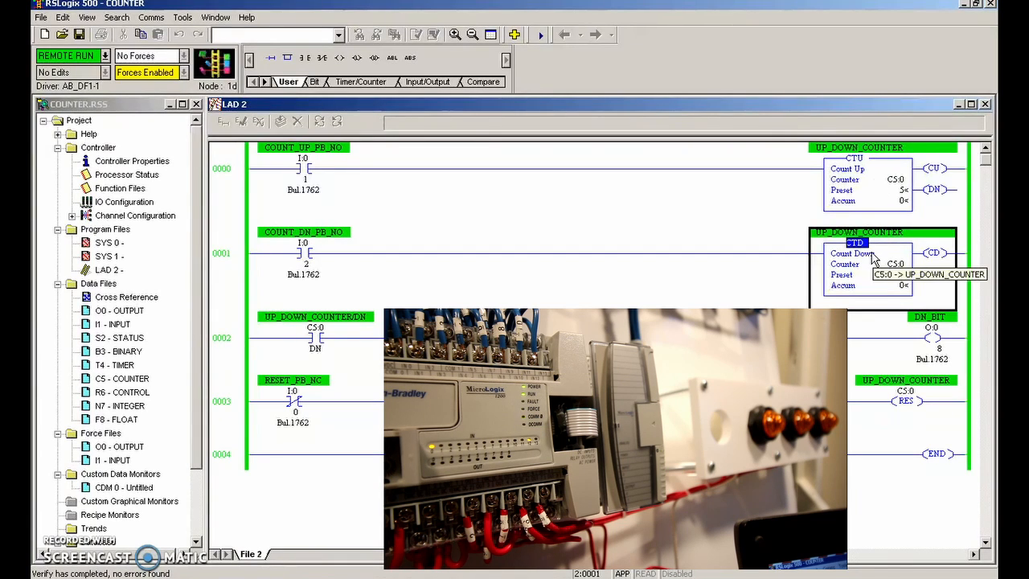
{"action": "mouse_move", "coordinate": [882, 277]}
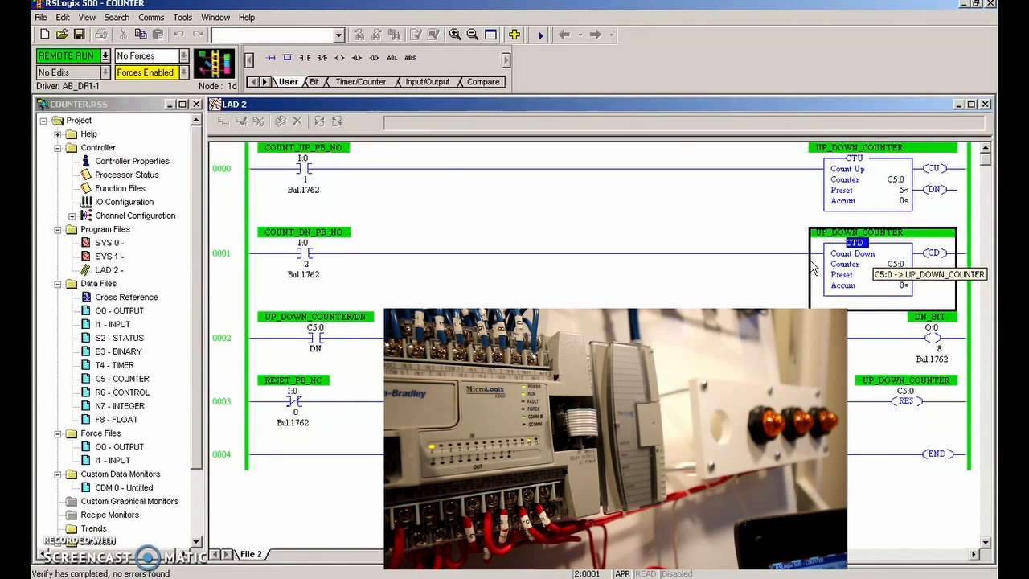
{"action": "mouse_move", "coordinate": [727, 199]}
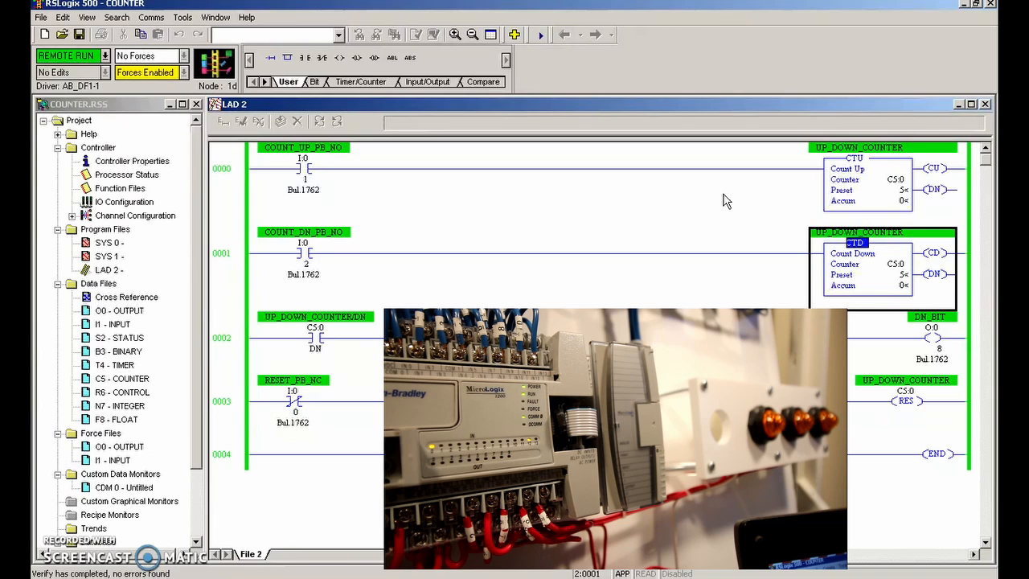
{"action": "mouse_move", "coordinate": [318, 164]}
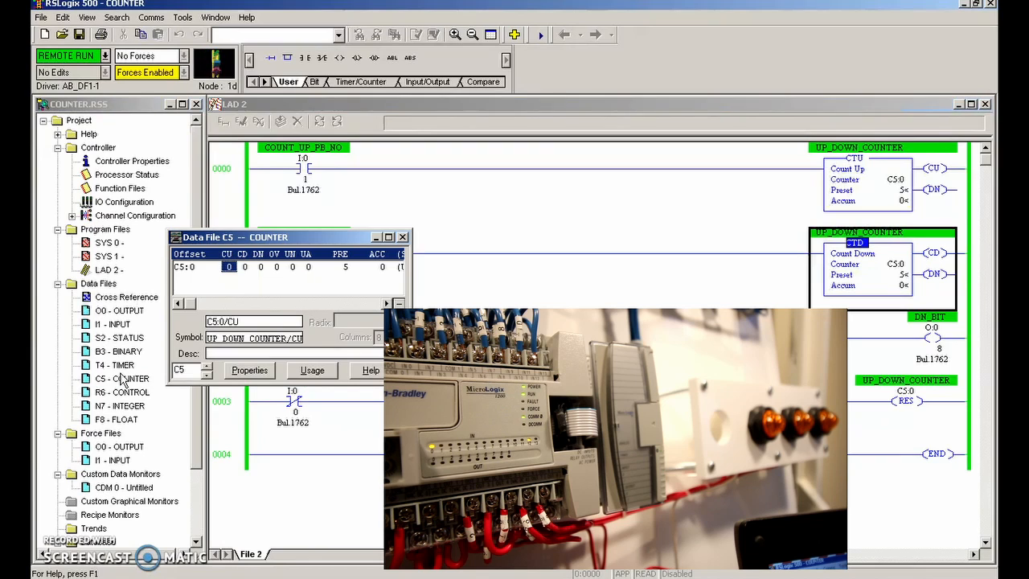
Relocate the Data File C5 window to the upper-left over the project tree, clear of the rungs
{"action": "left_click_drag", "start_coordinate": [287, 236], "coordinate": [161, 192]}
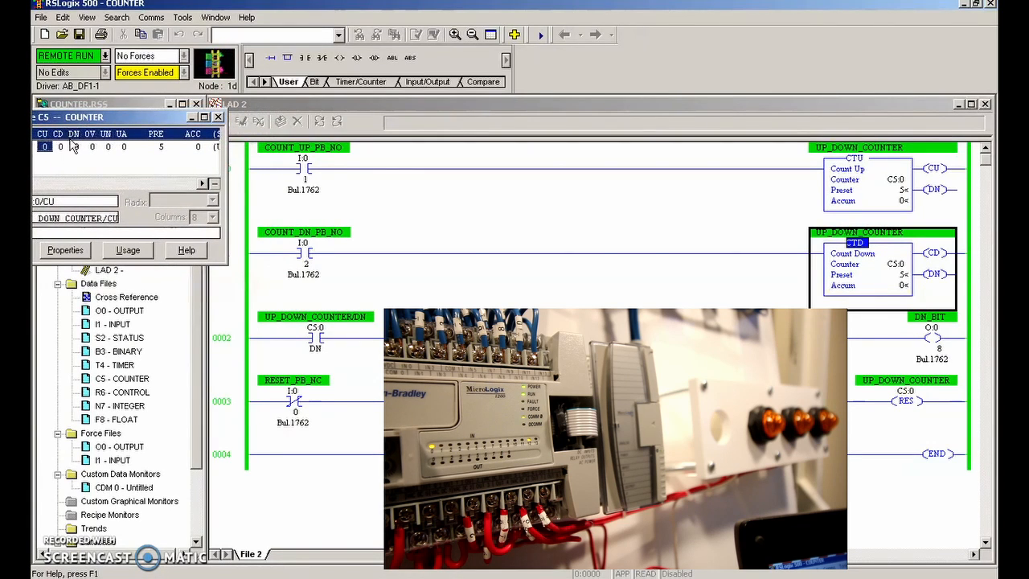
{"action": "mouse_move", "coordinate": [90, 146]}
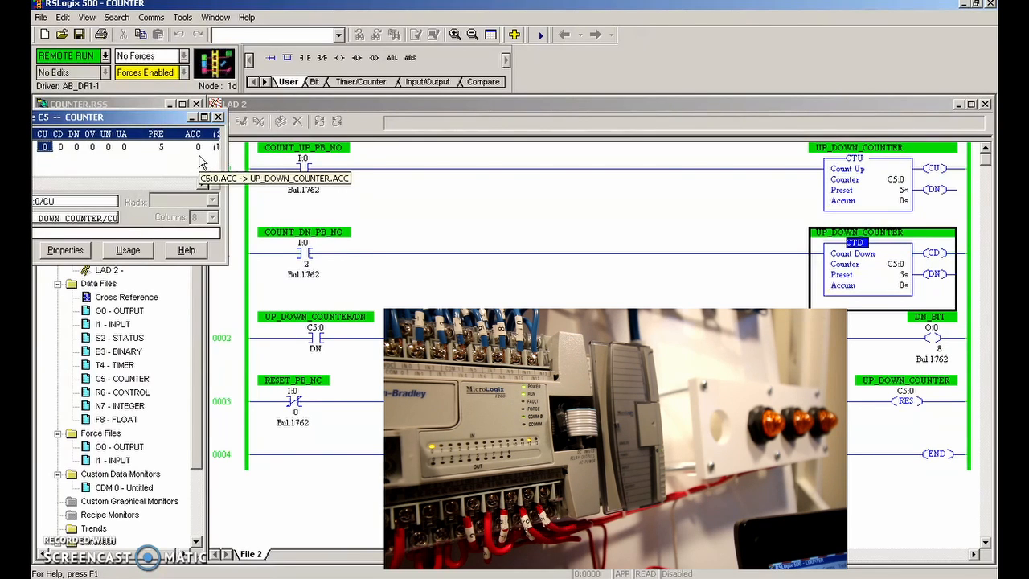
{"action": "mouse_move", "coordinate": [109, 153]}
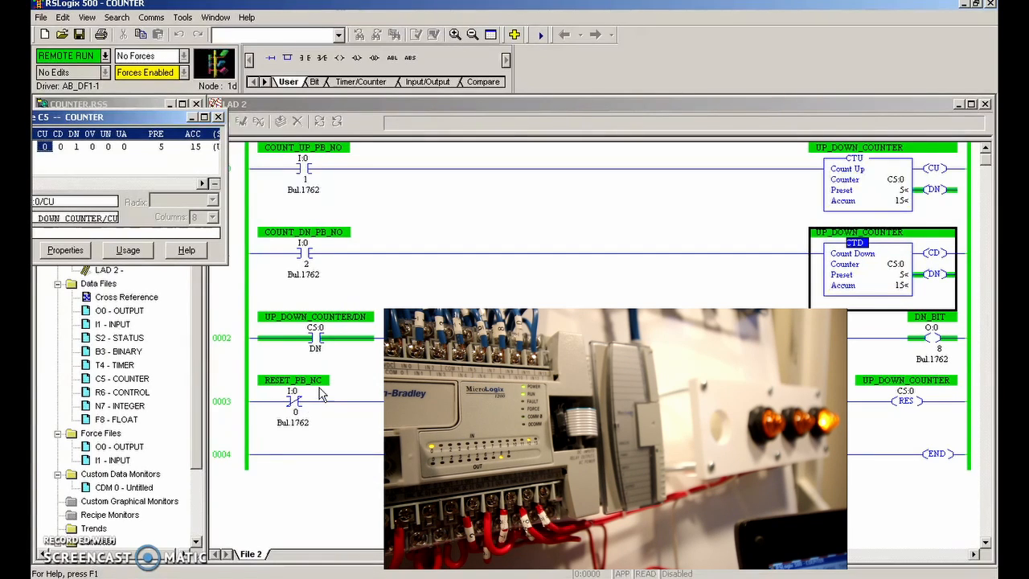
{"action": "mouse_move", "coordinate": [320, 394]}
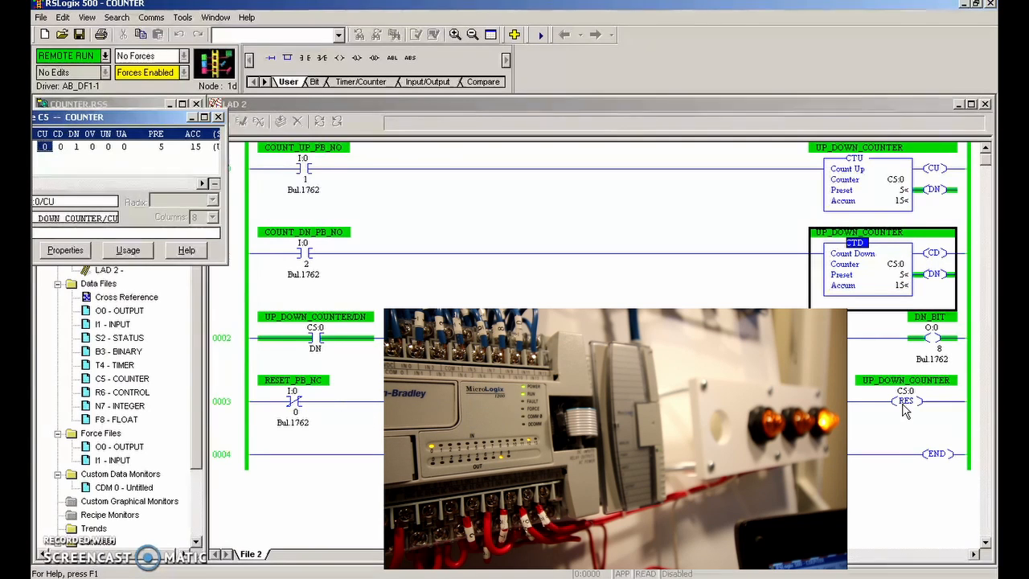
{"action": "mouse_move", "coordinate": [467, 267]}
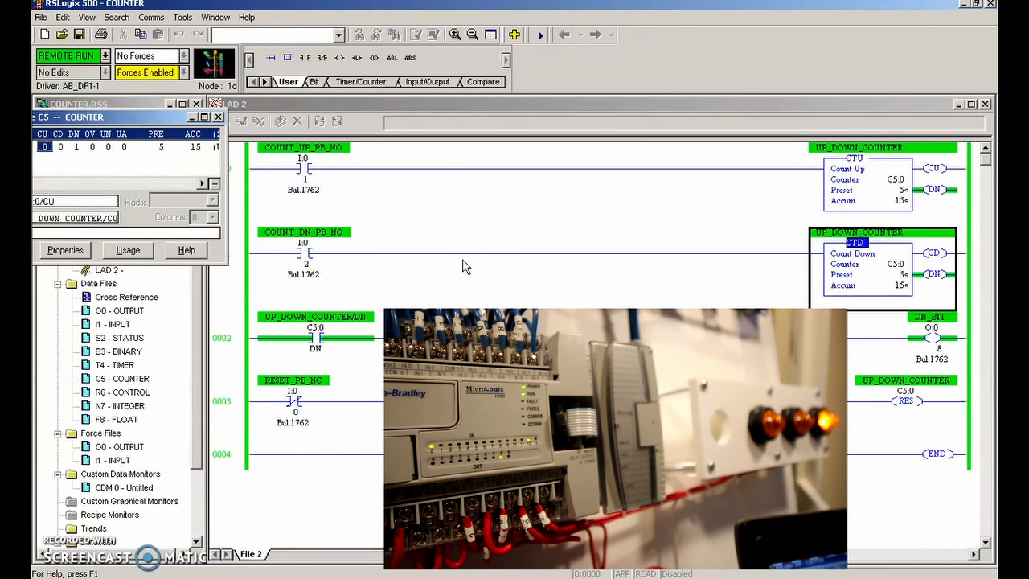